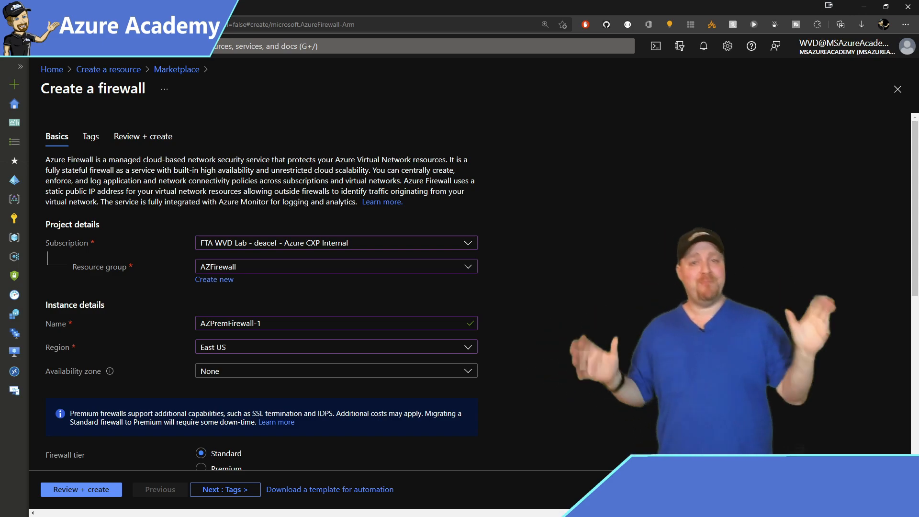
Tick availability zones 1, 2 and 3 for AZPremFirewall-1 in East US.
scroll(down, 3)
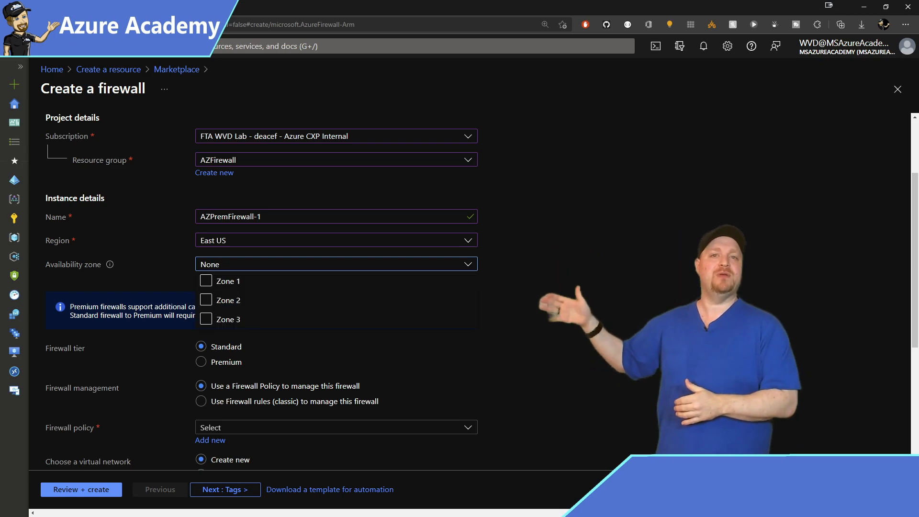
click(205, 282)
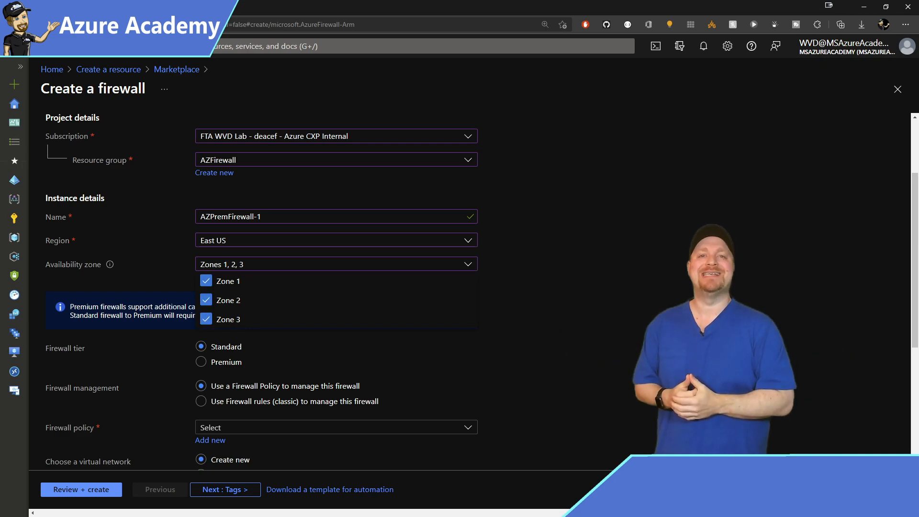
scroll(down, 3)
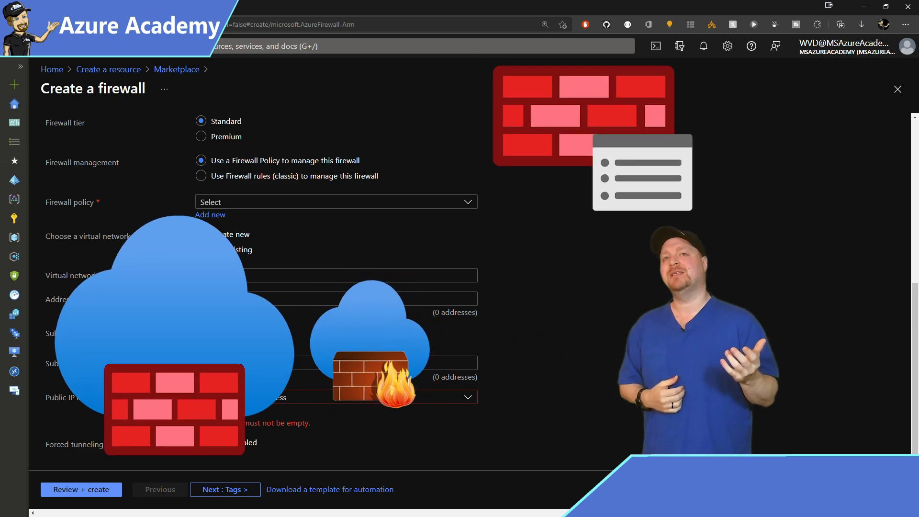
Choose Premium tier with AZFireWall Policy, New-VNET-00 and AZFW-PIP, then validate the configuration.
click(200, 136)
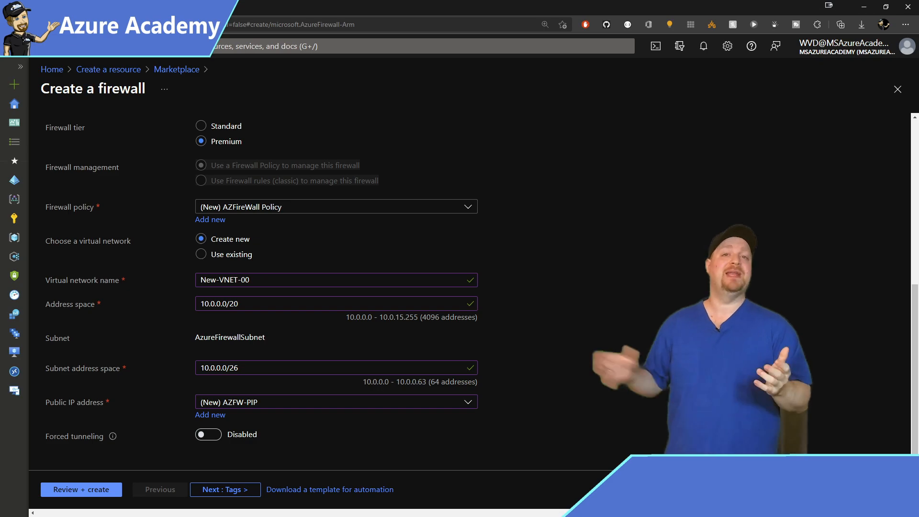
click(225, 490)
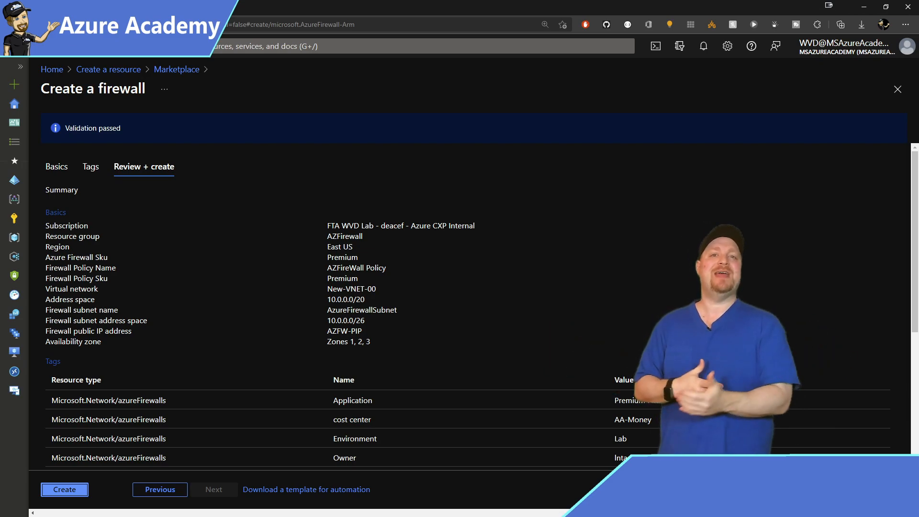
Submit the validated Premium firewall AZPremFirewall-1 for creation.
click(64, 490)
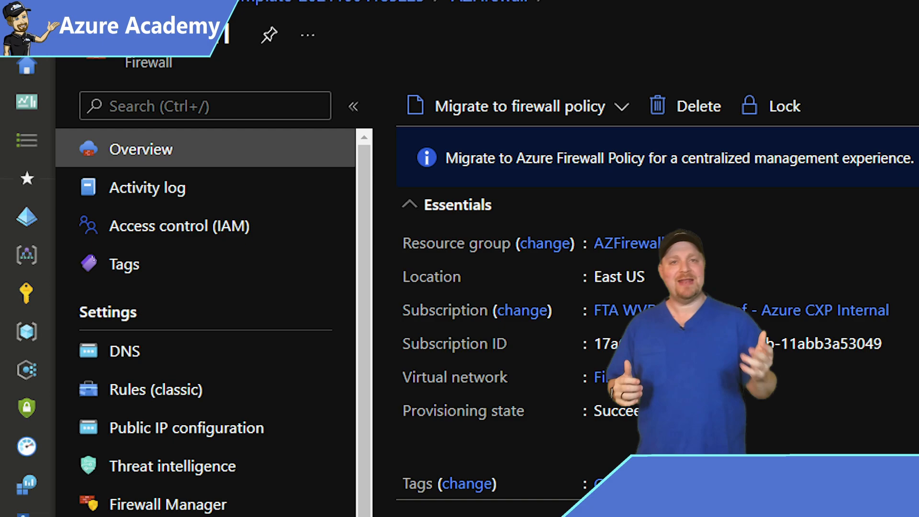
Create FirewallPolicy_firewall1 from firewall1's classic rules and open the Premium migration guide.
click(520, 106)
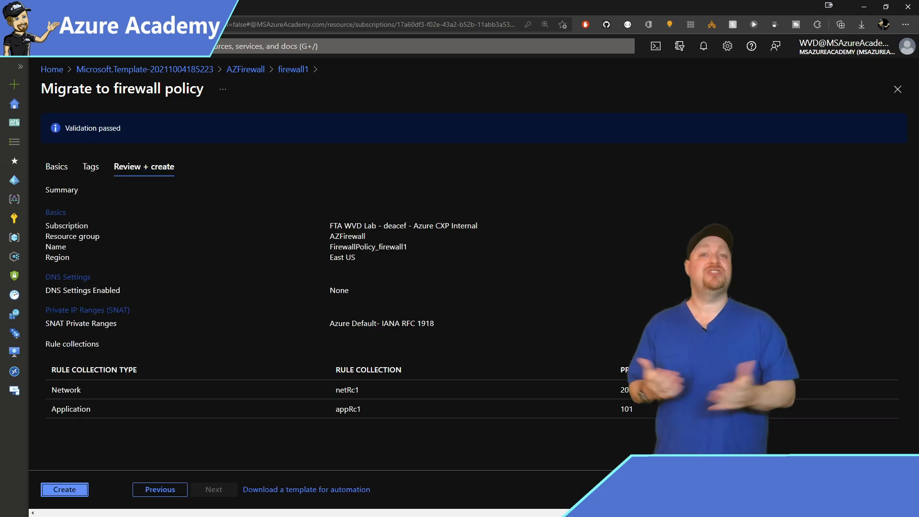
click(63, 489)
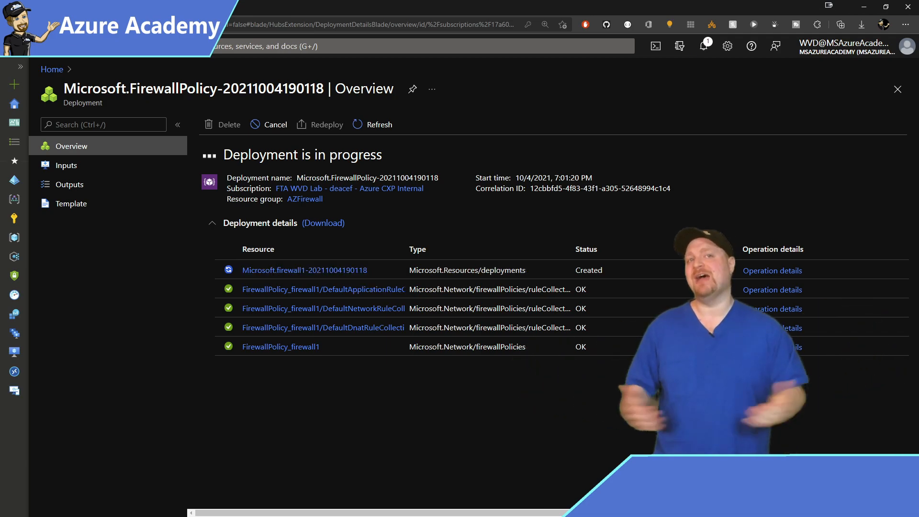
click(281, 347)
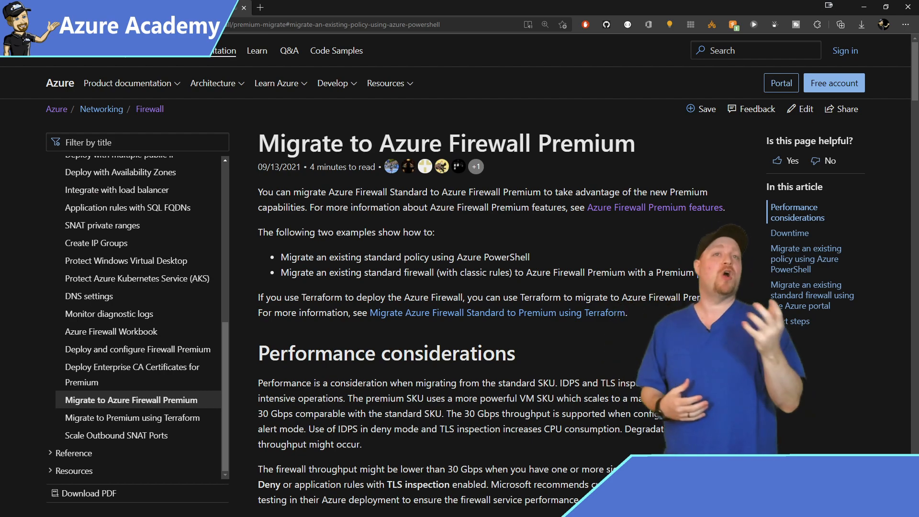
Read through the Migrate to Azure Firewall Premium article.
scroll(down, 3)
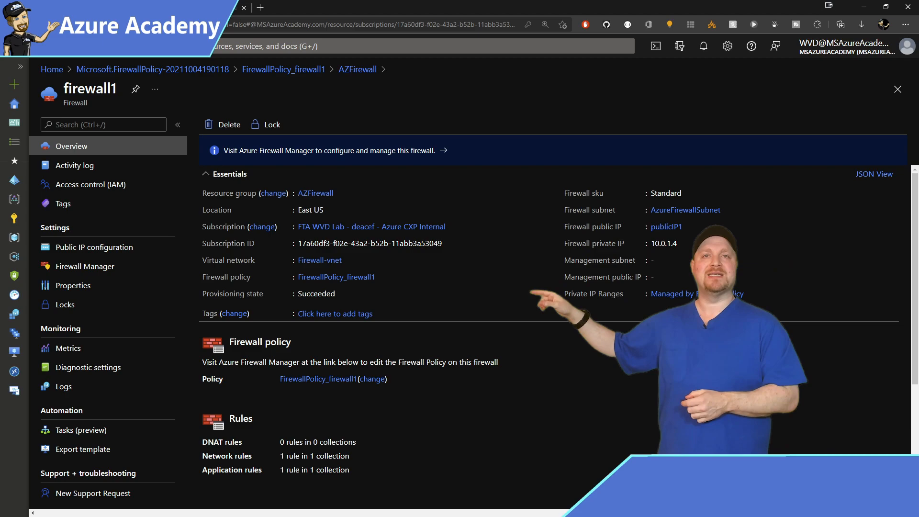
Open FirewallPolicy_firewall1, confirm its Standard tier, and copy its resource ID.
click(336, 277)
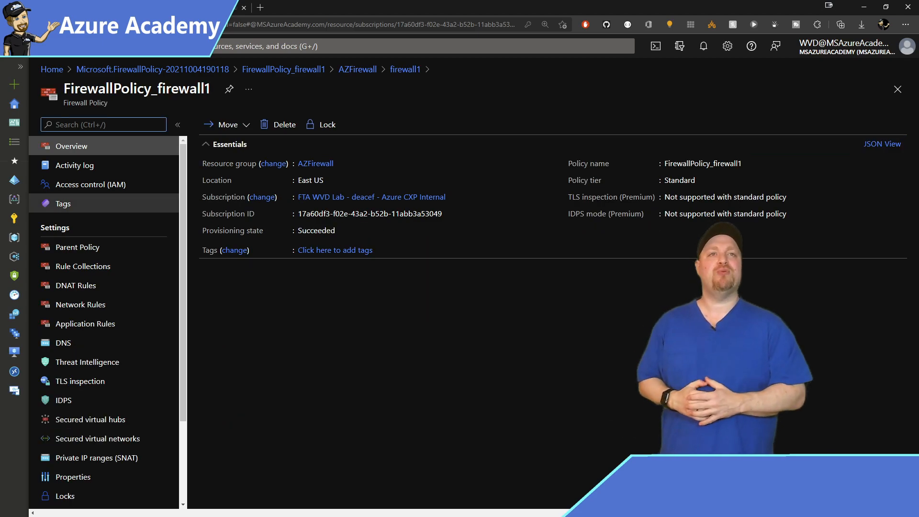
click(73, 477)
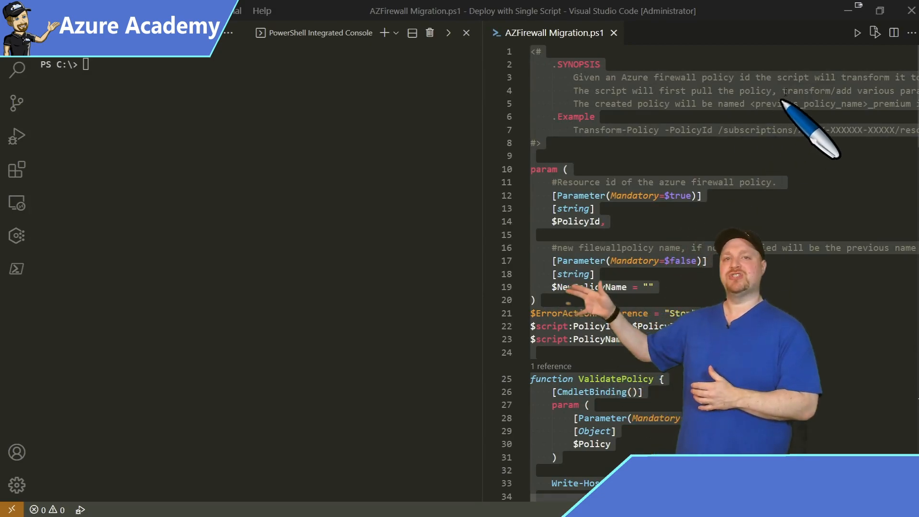
Run AZFirewall Migration.ps1 with the AZFirewall policy resource ID as PolicyId.
click(857, 32)
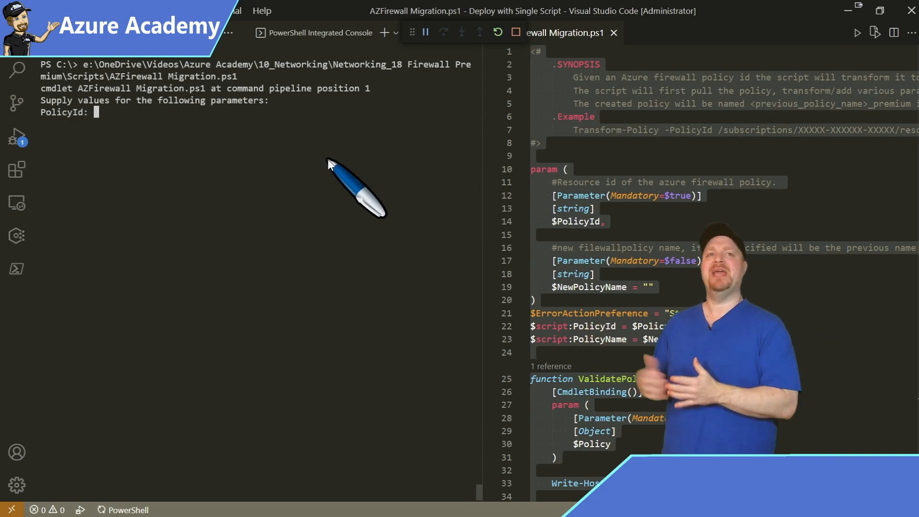
text(/subscriptions/17a60df3-f02e-43a2-b52b-11abb3a53049/resourcegroups/AZFirewall/providers/Microsoft.Network/firewallPolicies/FirewallPolicy_firewall1)
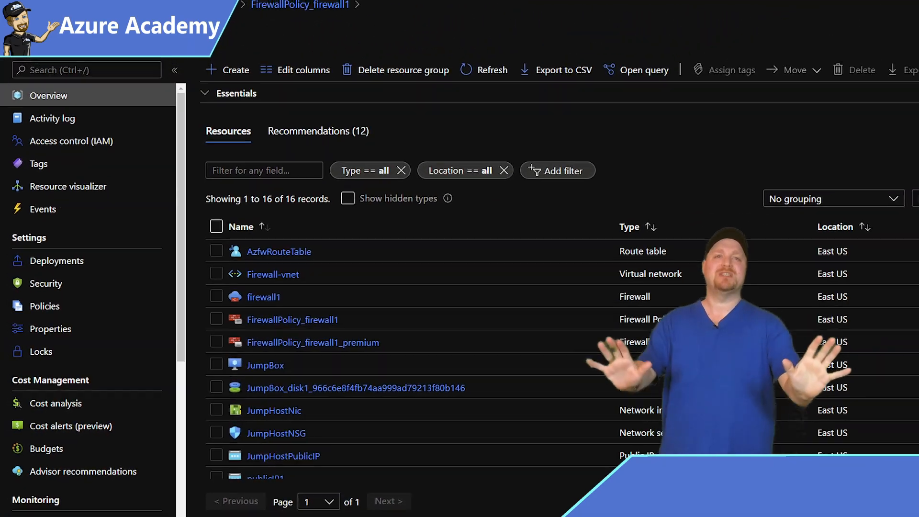
Export firewall1's template and save it as ExportedTemplate-AZFirewall.zip.
click(263, 296)
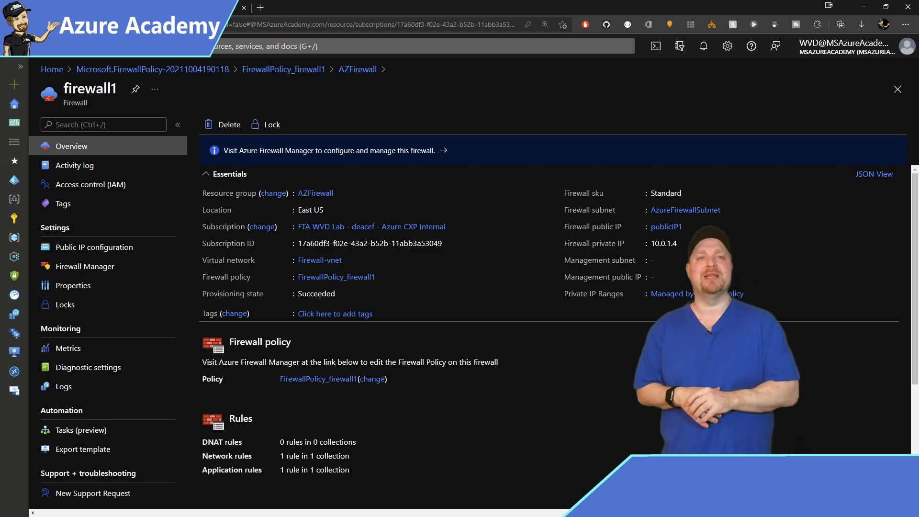
click(83, 449)
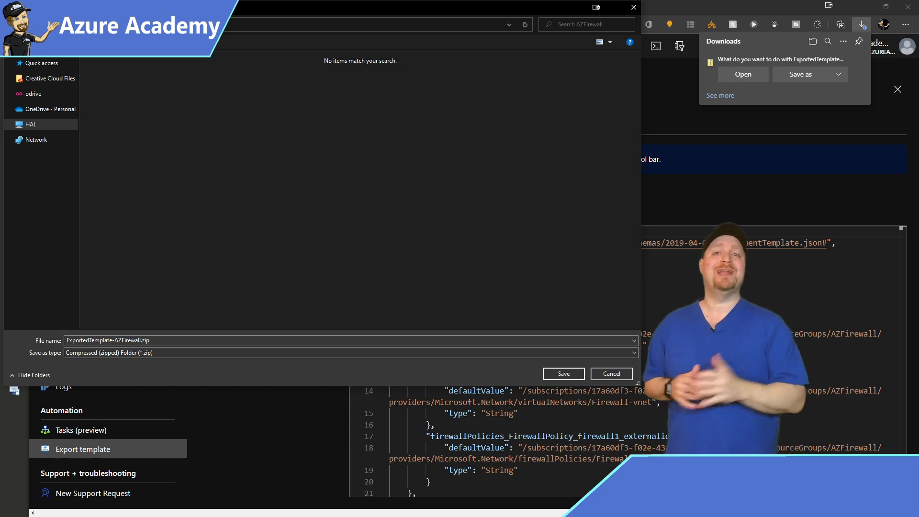
click(562, 373)
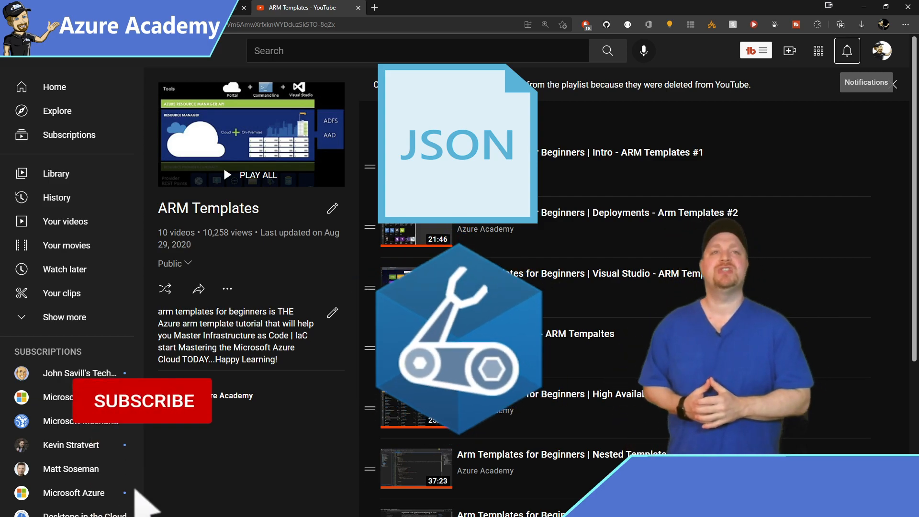
click(142, 401)
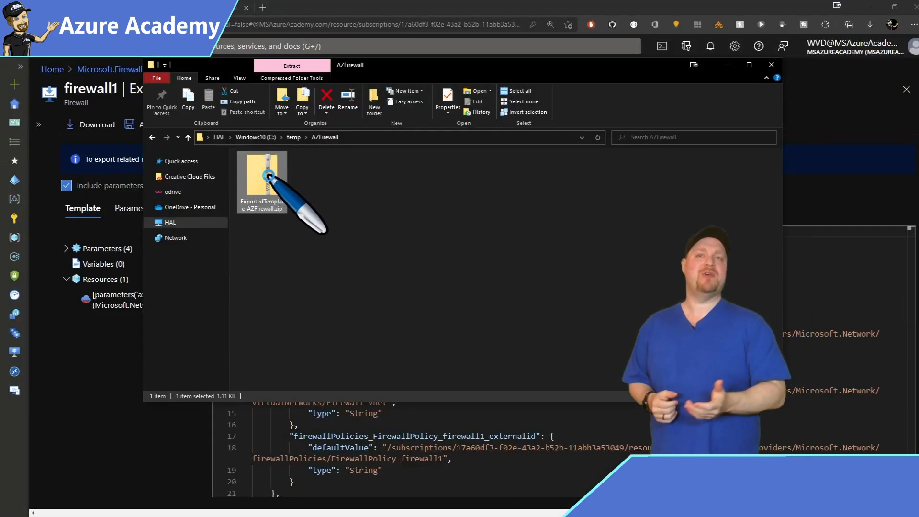
Extract ExportedTemplate-AZFirewall.zip into the suggested ExportedTemplate-AZFirewall folder.
right_click(262, 182)
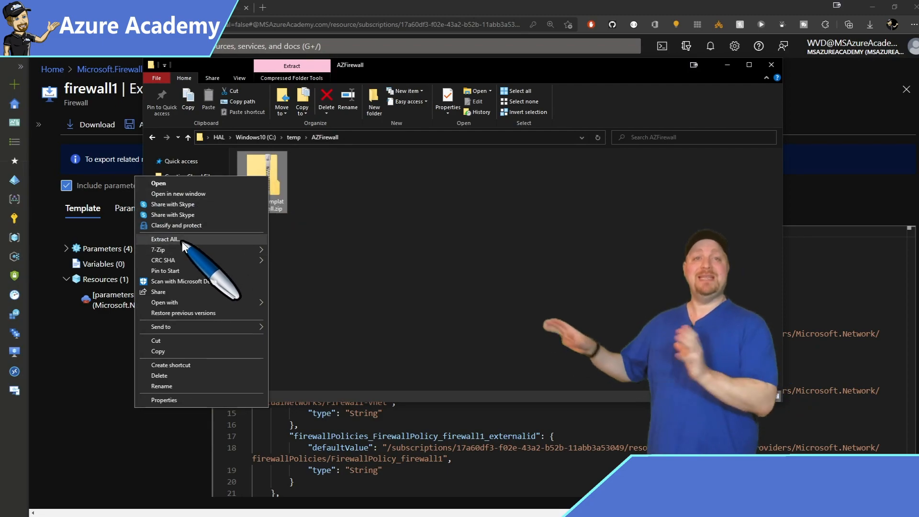
click(165, 239)
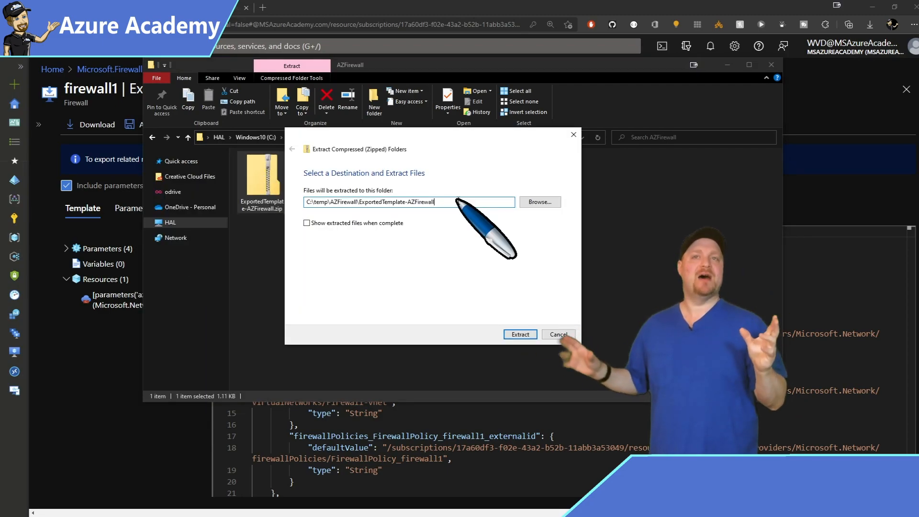
click(519, 334)
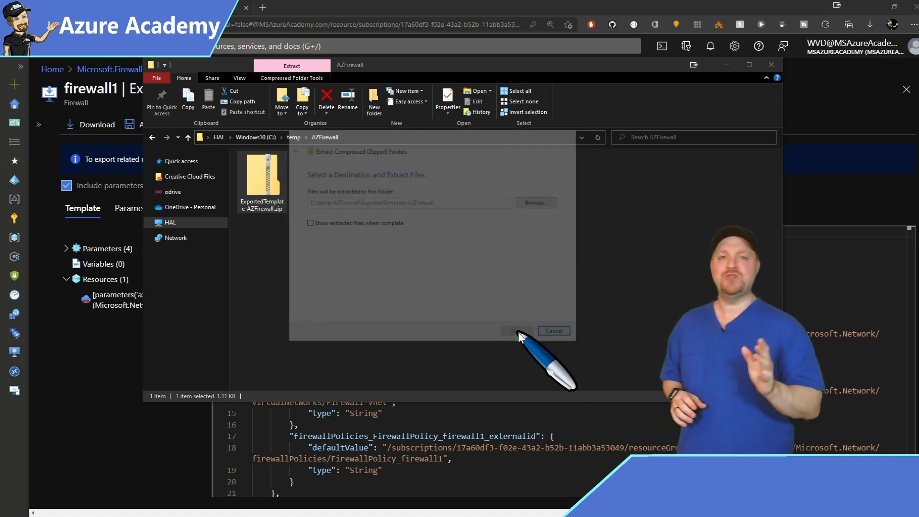
click(517, 331)
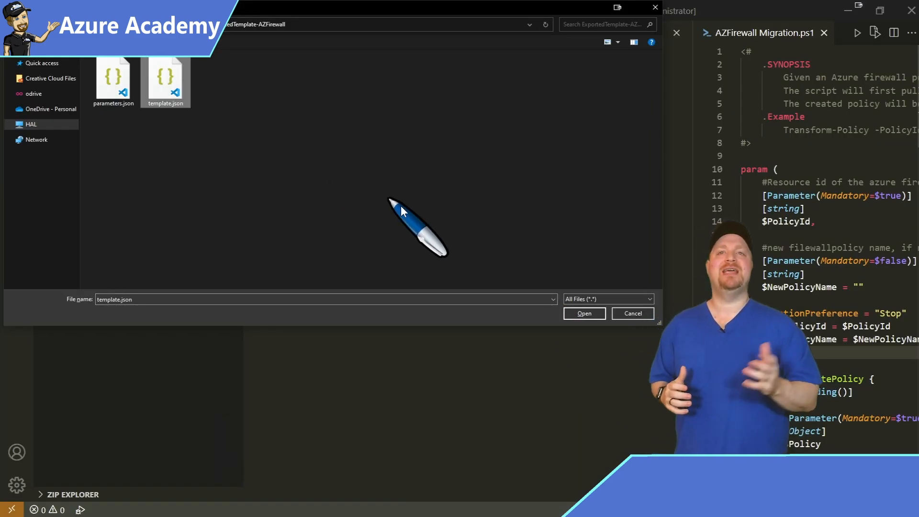
In the exported template.json, replace the sku tier value Standard with Premium.
click(583, 314)
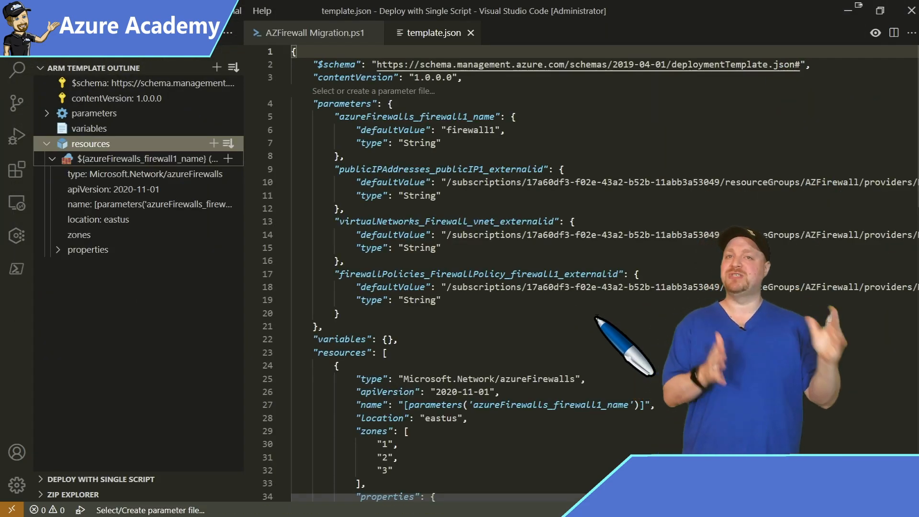
scroll(down, 3)
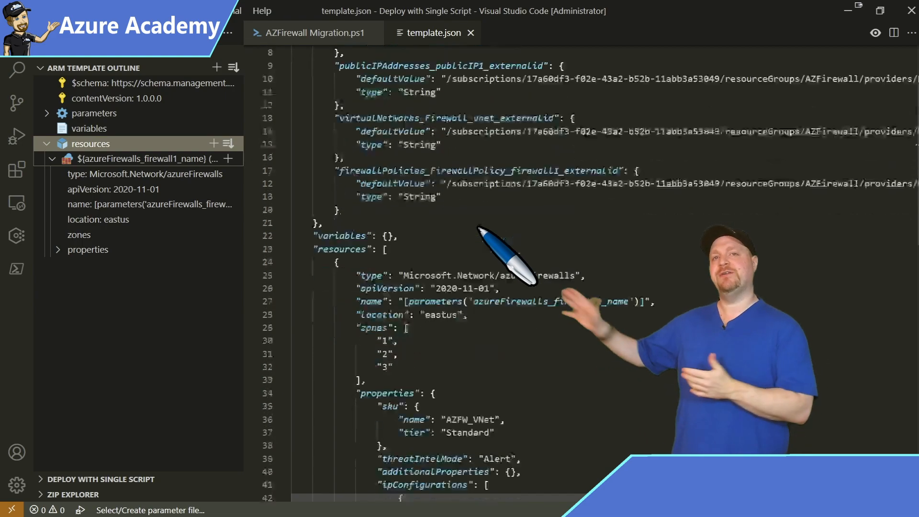
scroll(down, 3)
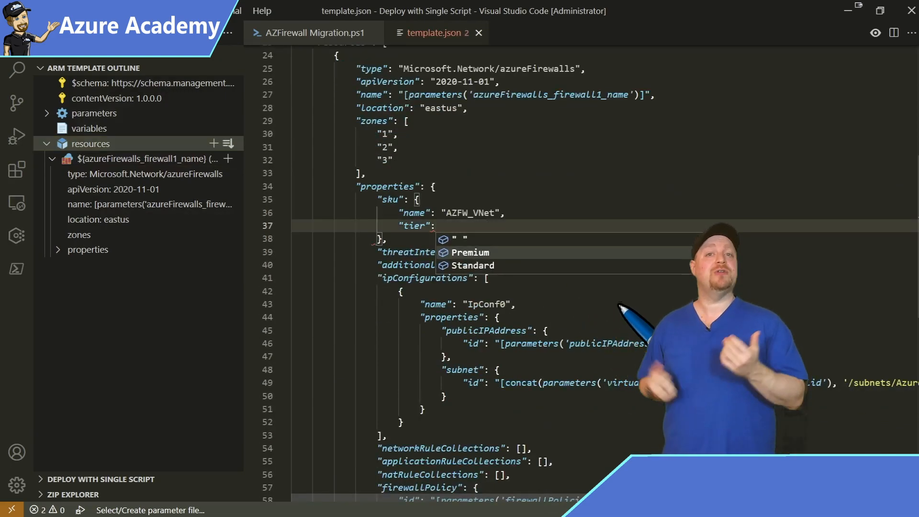
click(470, 252)
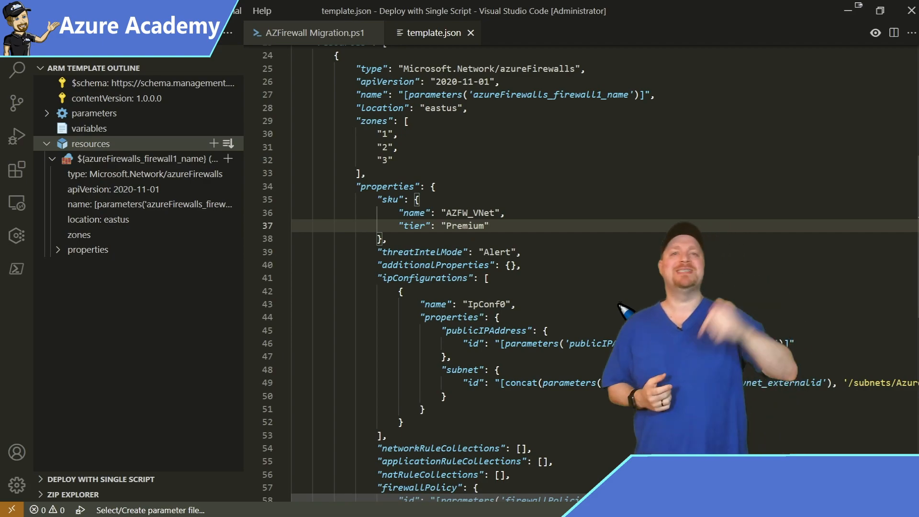
scroll(down, 3)
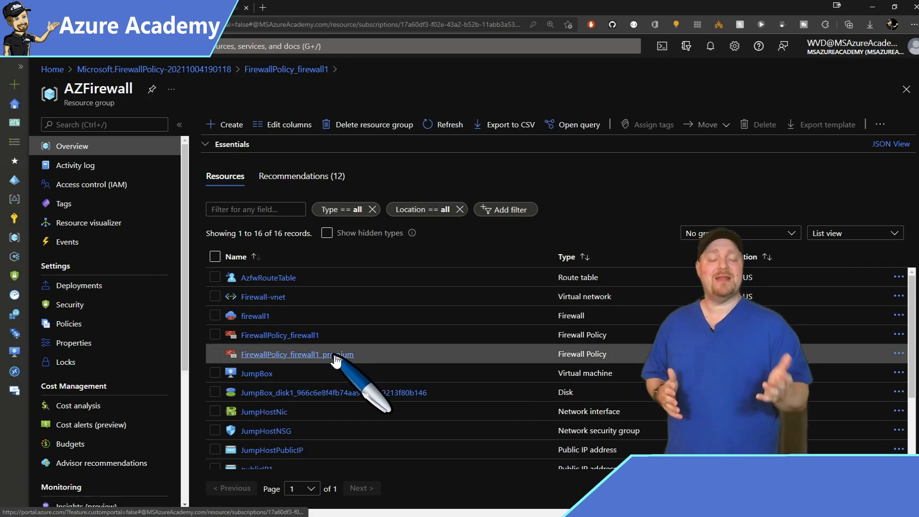
Show the resource ID on the FirewallPolicy_firewall1_premium properties page.
click(297, 354)
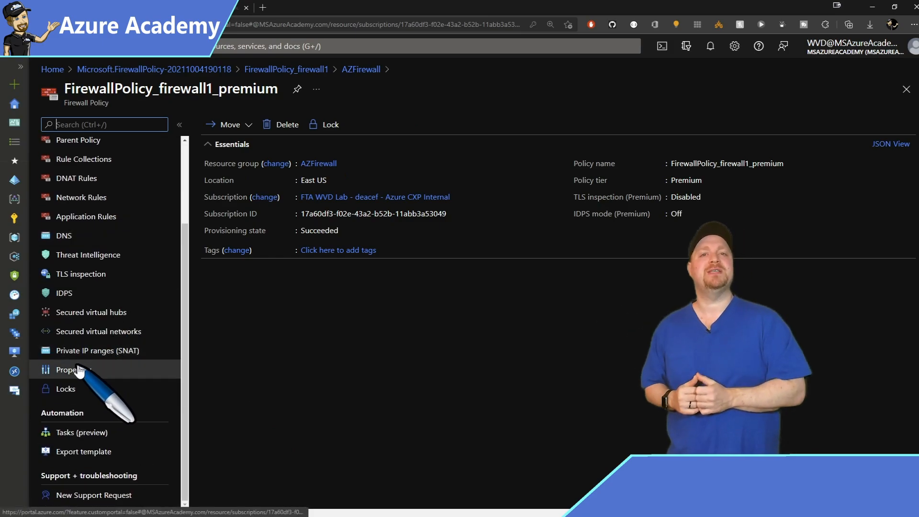
click(74, 369)
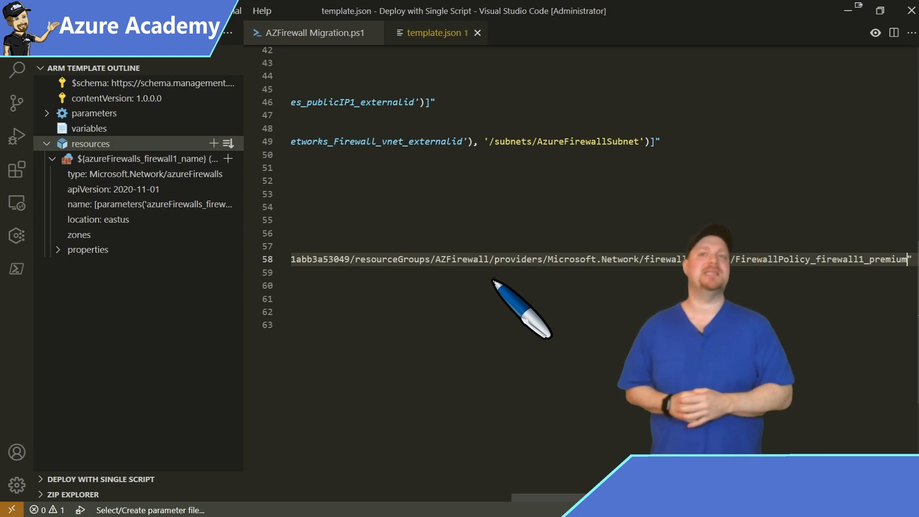
Scroll template.json to line 58's firewallPolicy id and paste the premium policy ID.
scroll(left, 3)
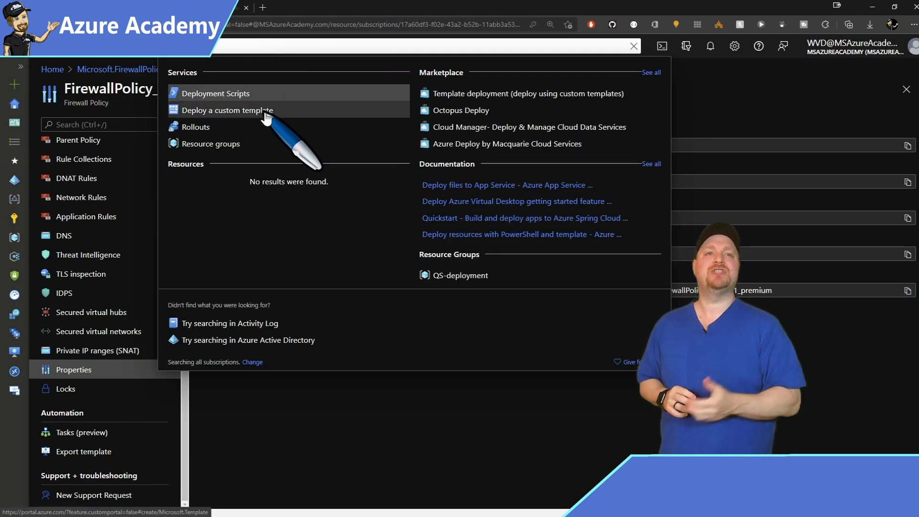
Paste the edited firewall JSON into Deploy a custom template's editor and save it.
click(227, 110)
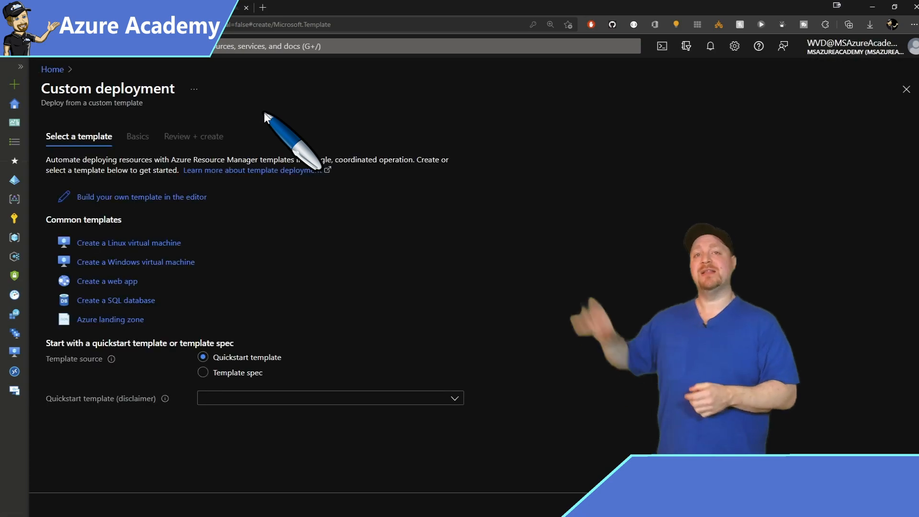
click(141, 196)
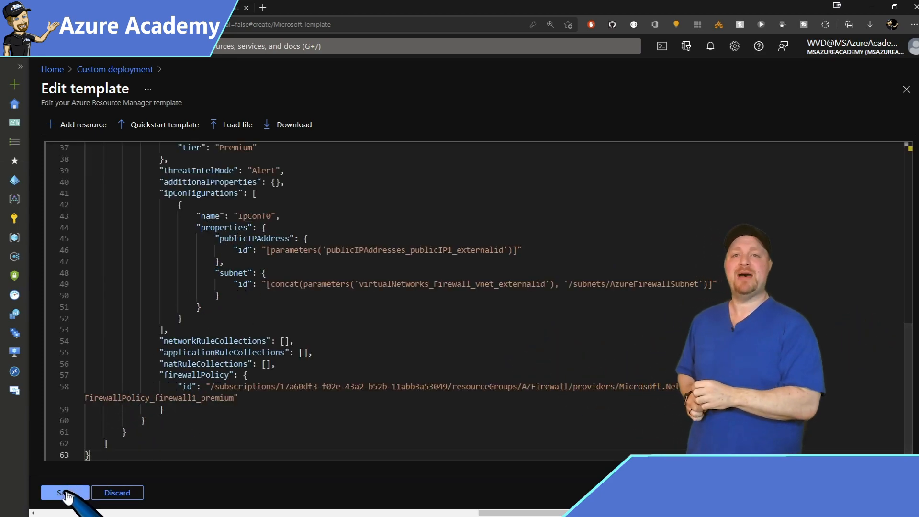
click(65, 492)
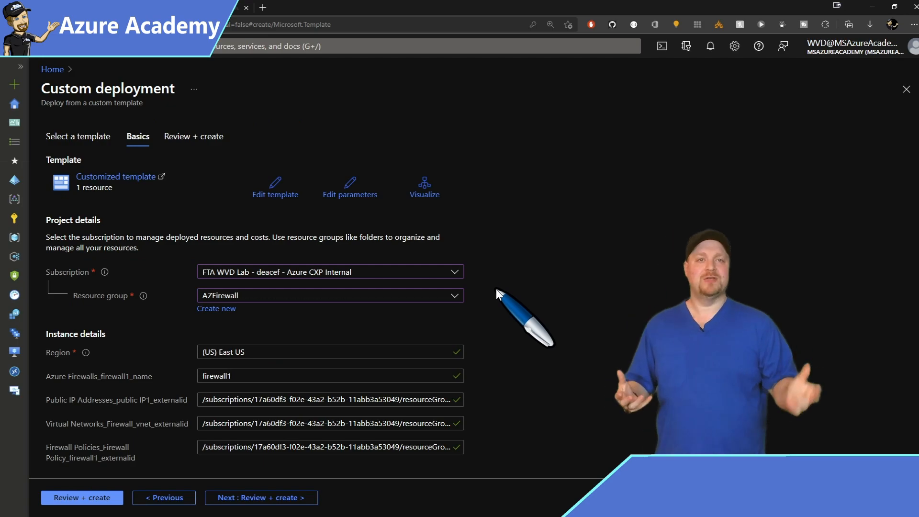